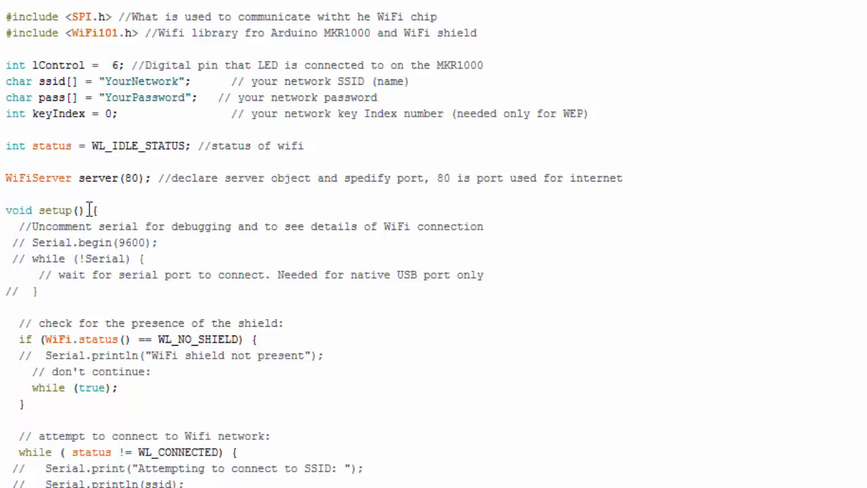
{"action": "mouse_move", "coordinate": [25, 251]}
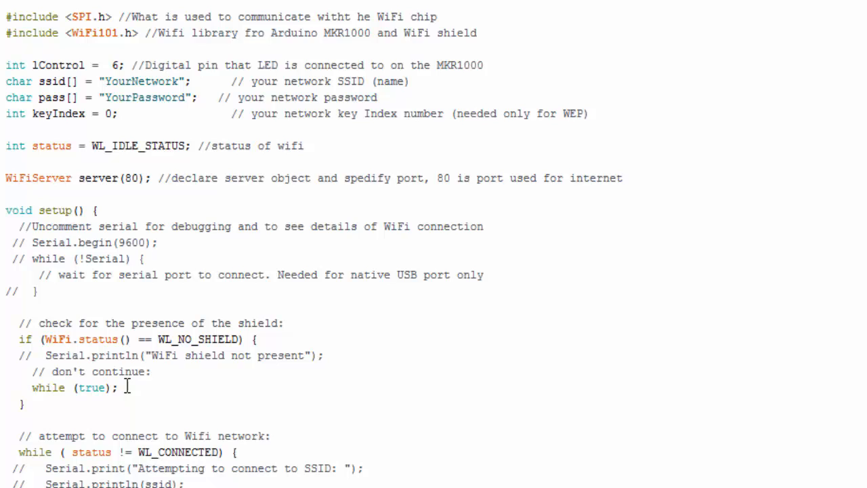
{"action": "mouse_move", "coordinate": [64, 259]}
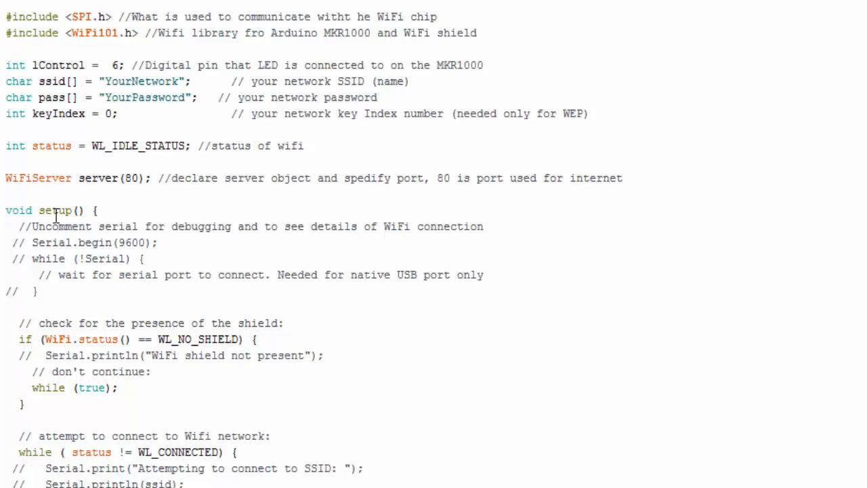
{"action": "mouse_move", "coordinate": [149, 248]}
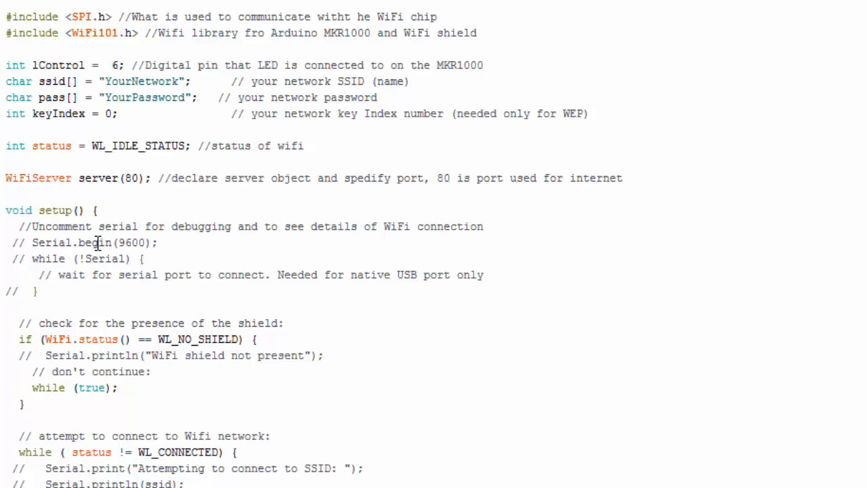
{"action": "mouse_move", "coordinate": [121, 250]}
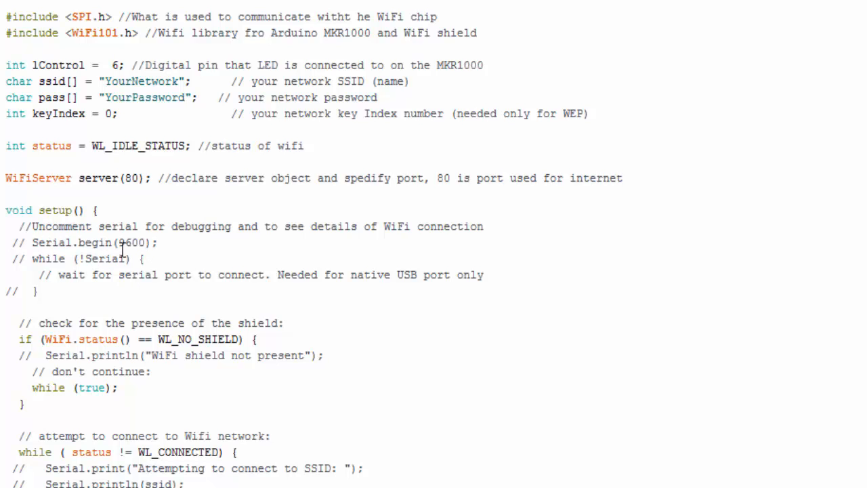
{"action": "mouse_move", "coordinate": [55, 327]}
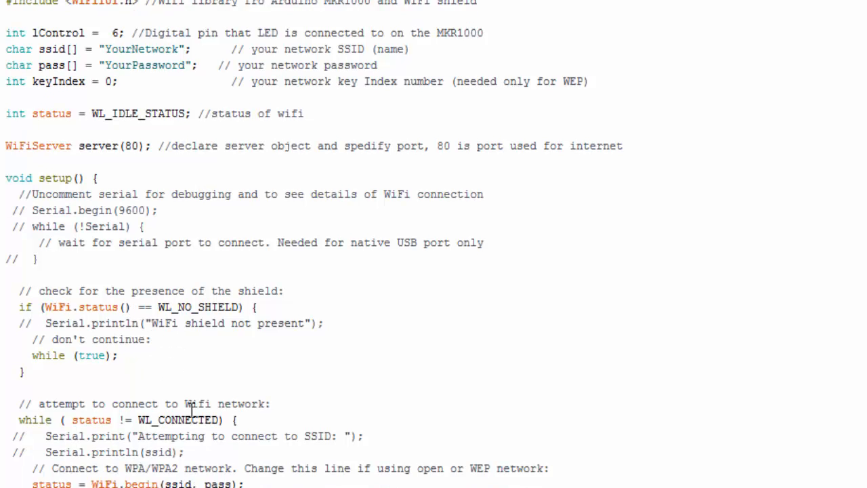
Check the Turn LED On button's properties, then show WebViewer1's FollowLinks, HomeUrl and Visible
{"action": "scroll", "scroll_direction": "down", "scroll_amount": 3}
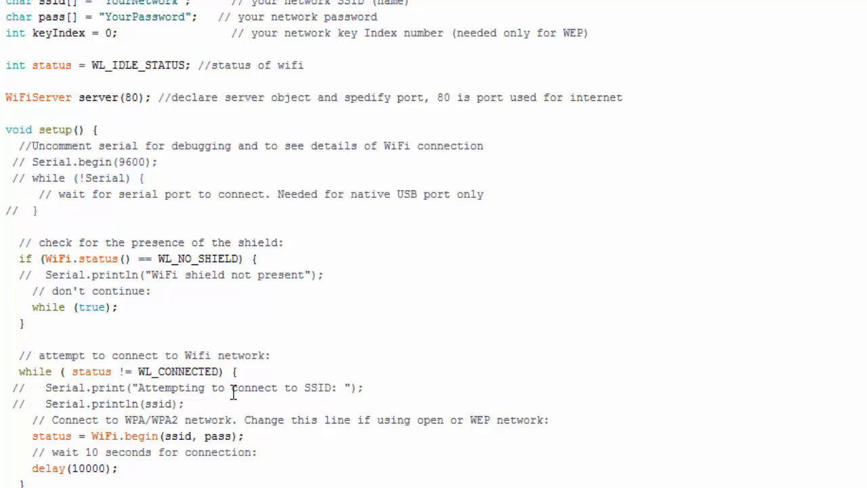
{"action": "scroll", "scroll_direction": "down", "scroll_amount": 3}
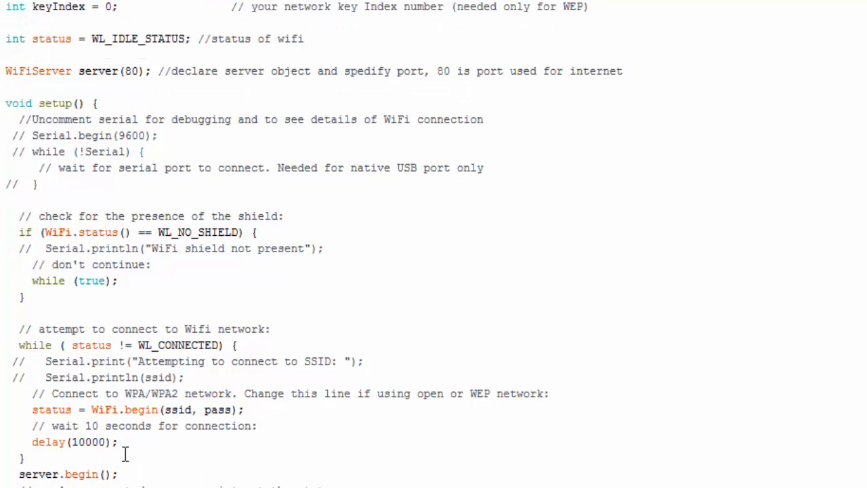
{"action": "scroll", "scroll_direction": "down", "scroll_amount": 3}
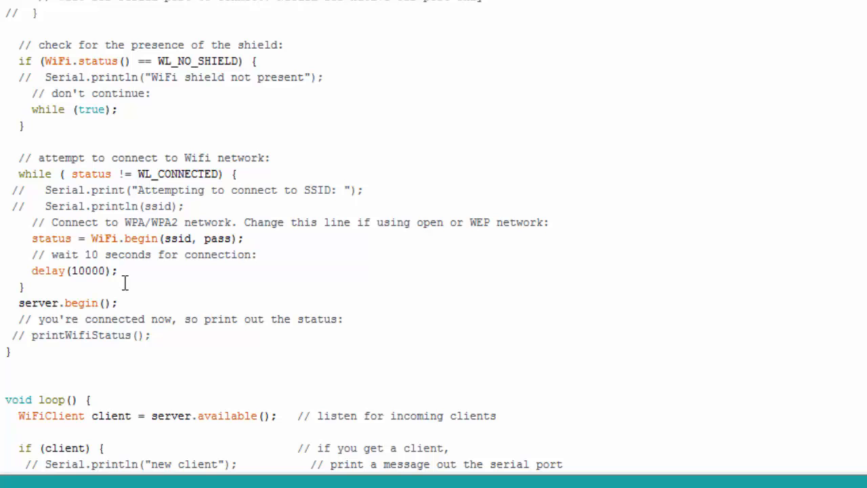
{"action": "scroll", "scroll_direction": "down", "scroll_amount": 3}
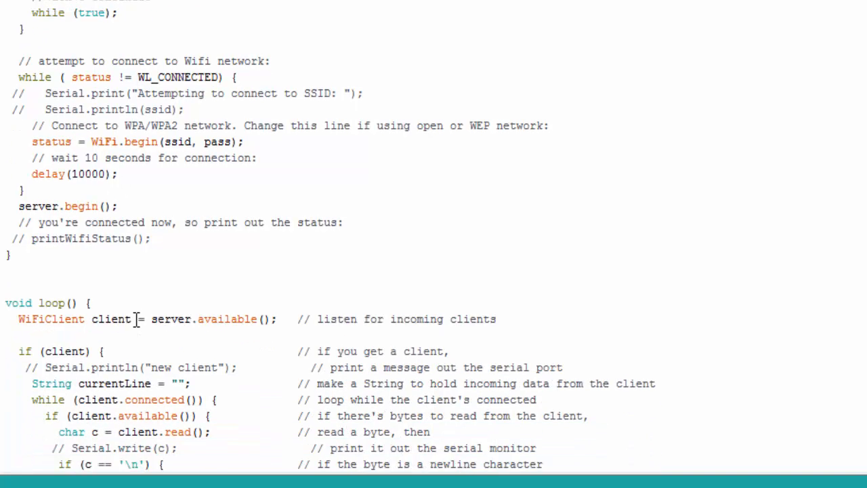
{"action": "scroll", "scroll_direction": "down", "scroll_amount": 3}
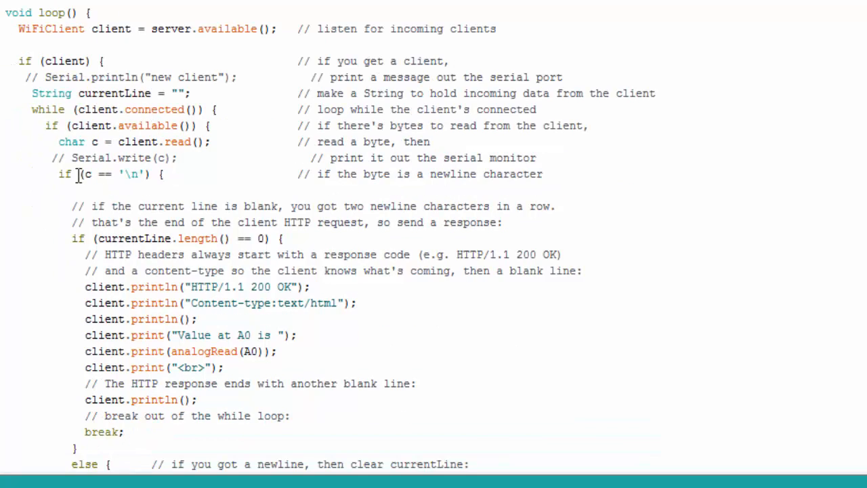
{"action": "mouse_move", "coordinate": [106, 113]}
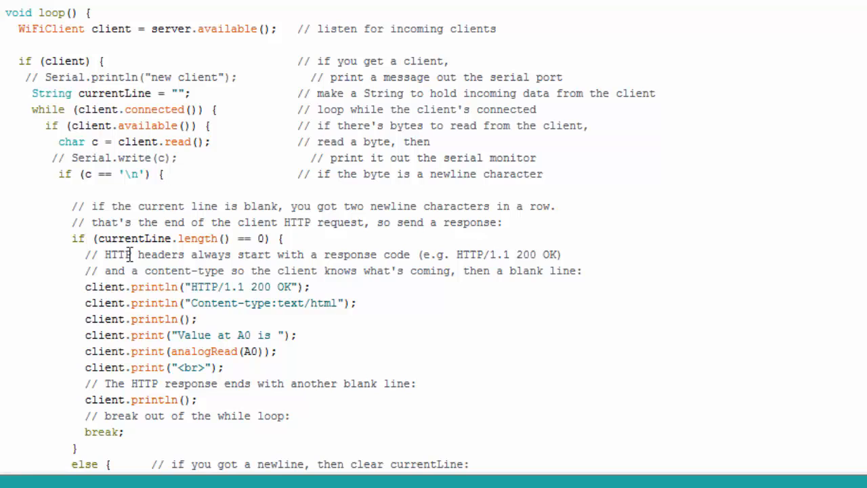
{"action": "mouse_move", "coordinate": [196, 242]}
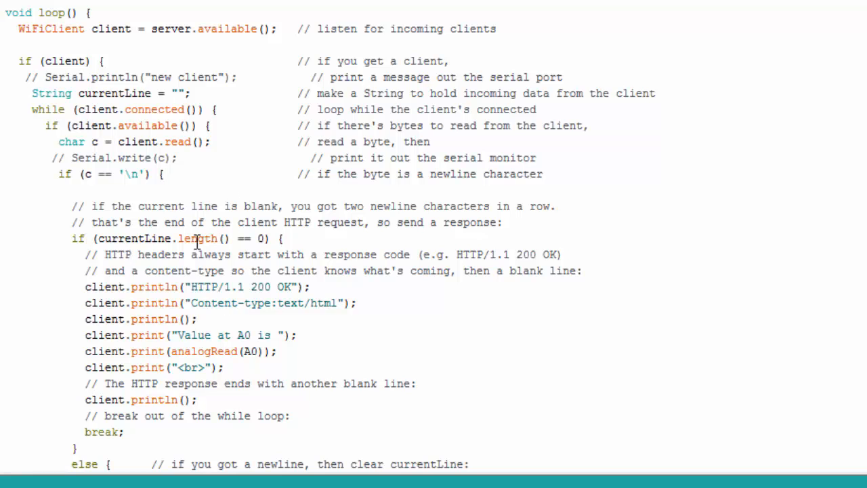
{"action": "scroll", "scroll_direction": "down", "scroll_amount": 3}
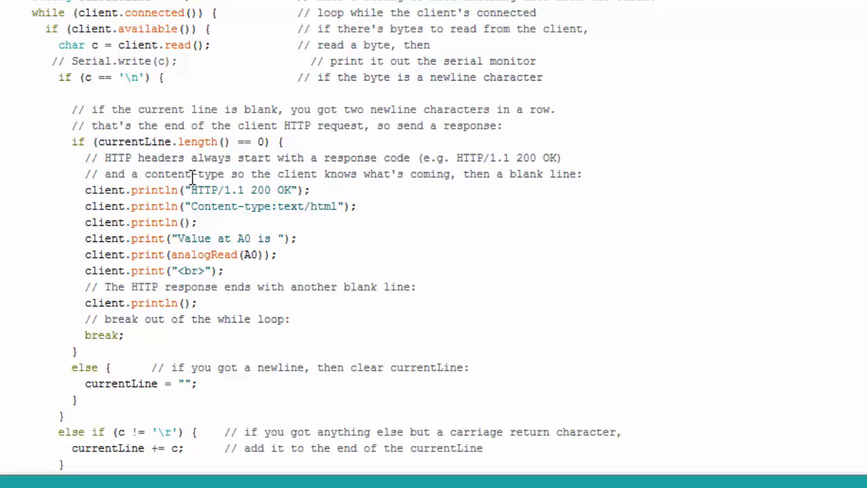
{"action": "mouse_move", "coordinate": [246, 259]}
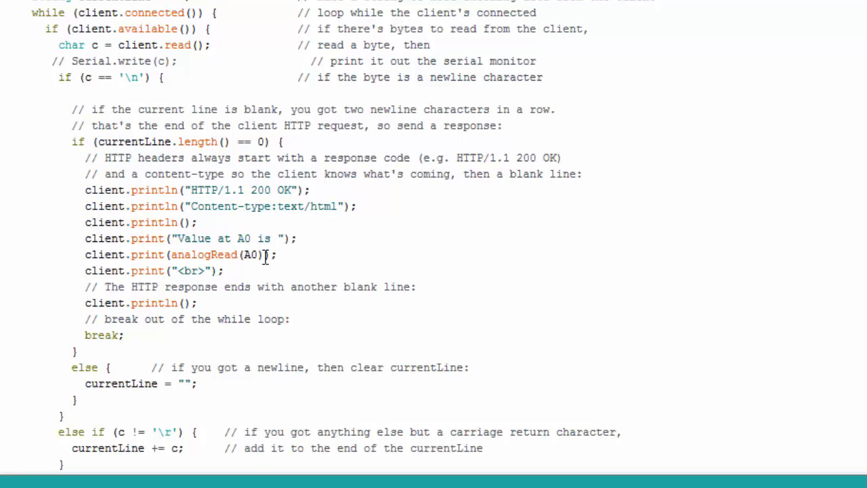
{"action": "mouse_move", "coordinate": [238, 188]}
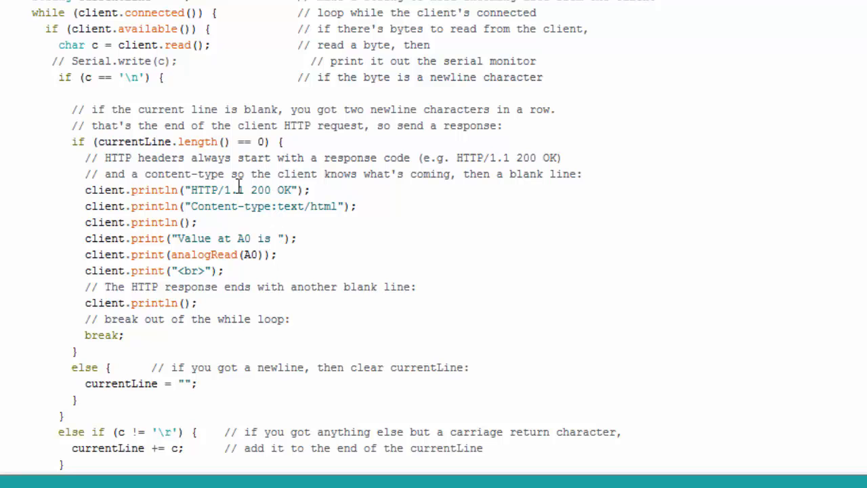
{"action": "scroll", "scroll_direction": "down", "scroll_amount": 3}
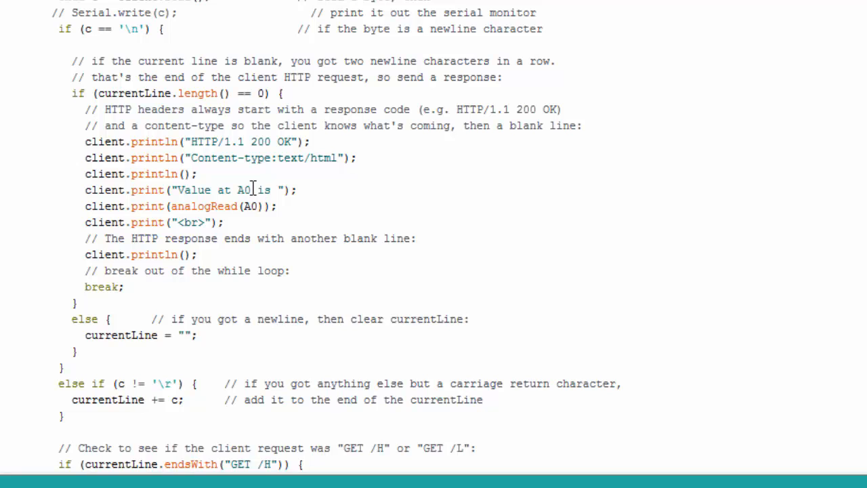
{"action": "scroll", "scroll_direction": "down", "scroll_amount": 3}
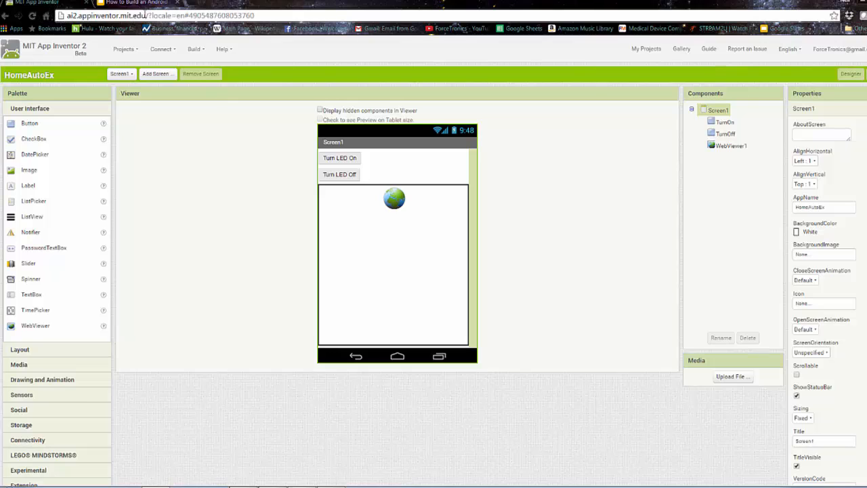
{"action": "mouse_move", "coordinate": [245, 145]}
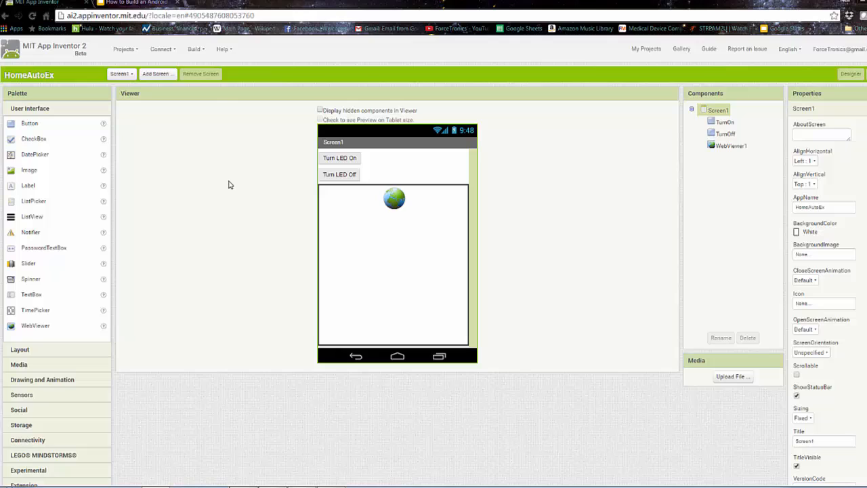
{"action": "mouse_move", "coordinate": [391, 142]}
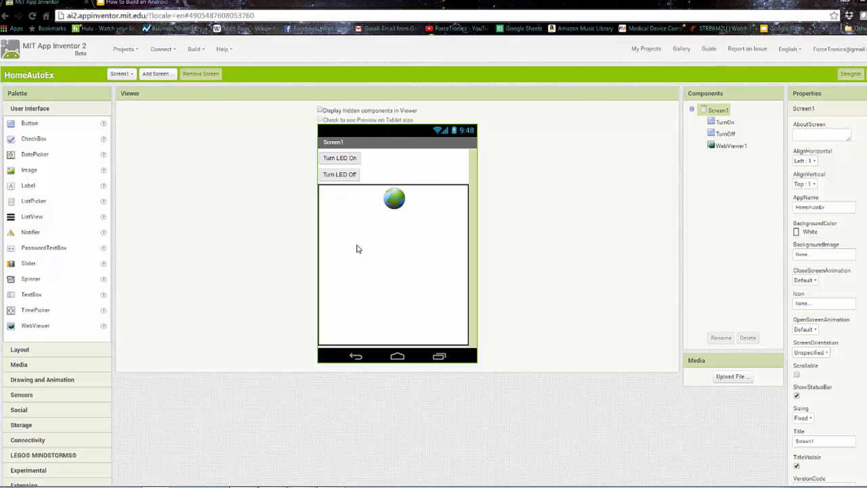
{"action": "mouse_move", "coordinate": [26, 127]}
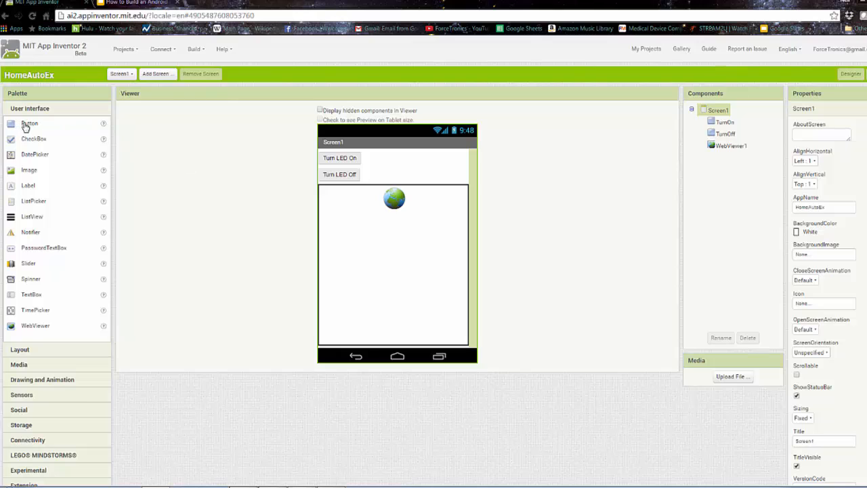
{"action": "left_click_drag", "start_coordinate": [29, 124], "coordinate": [161, 142]}
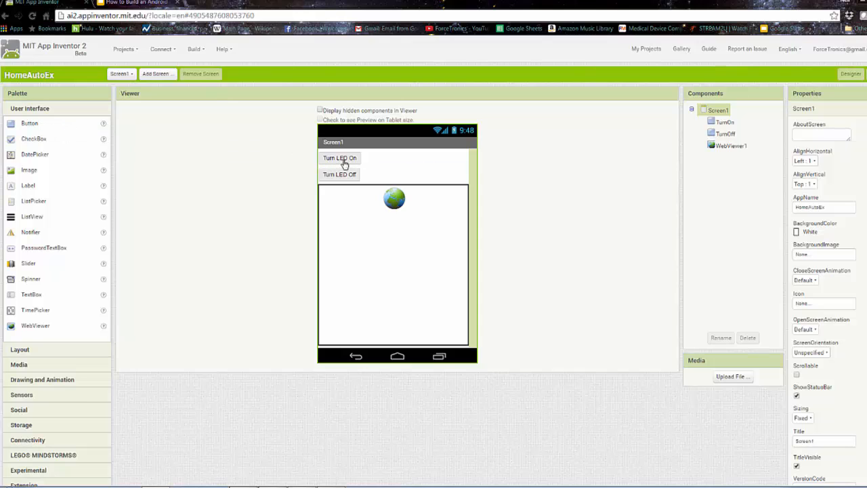
{"action": "mouse_move", "coordinate": [357, 161]}
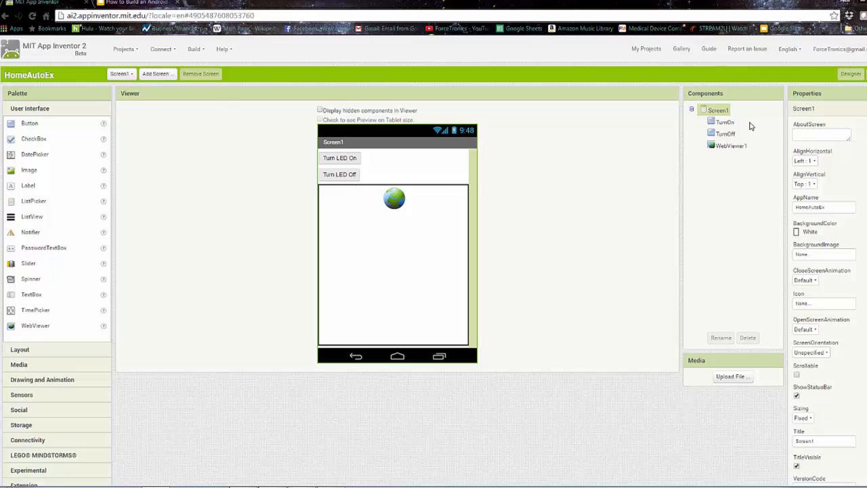
{"action": "left_click", "coordinate": [725, 121]}
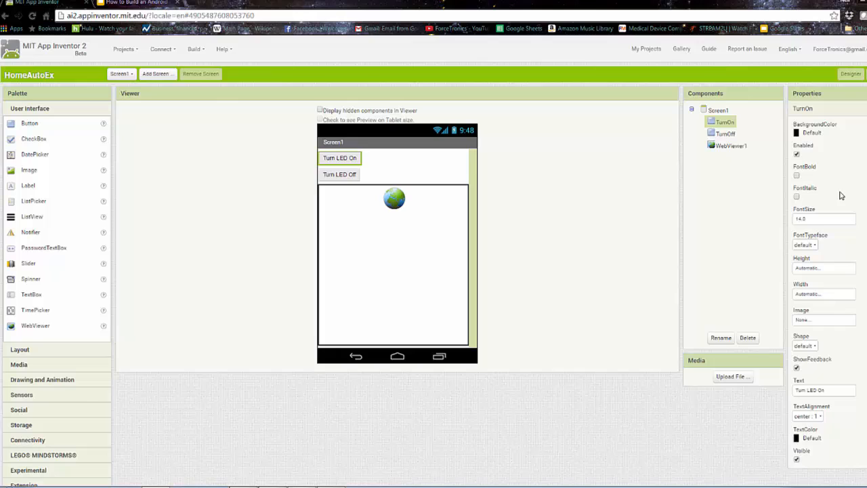
{"action": "mouse_move", "coordinate": [342, 175]}
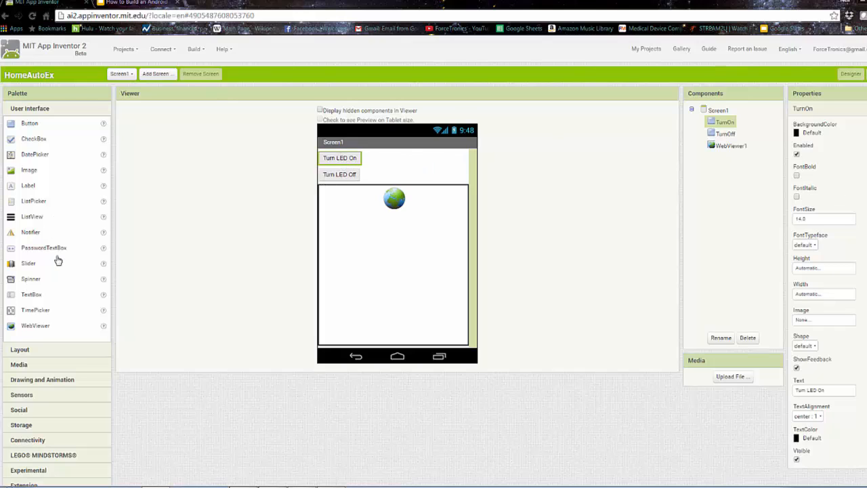
{"action": "mouse_move", "coordinate": [33, 328]}
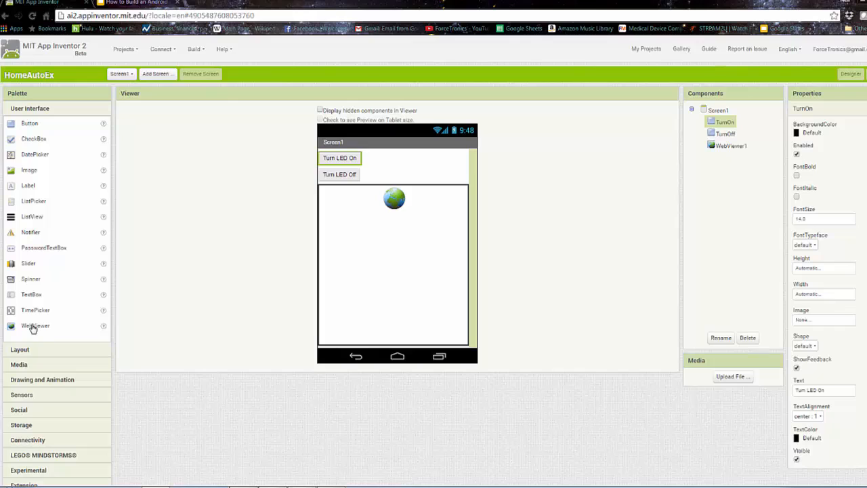
{"action": "mouse_move", "coordinate": [398, 208]}
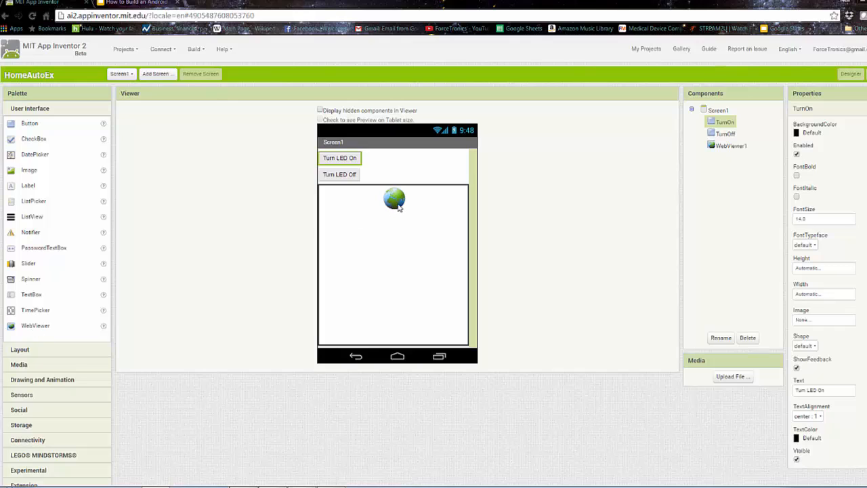
{"action": "mouse_move", "coordinate": [506, 186]}
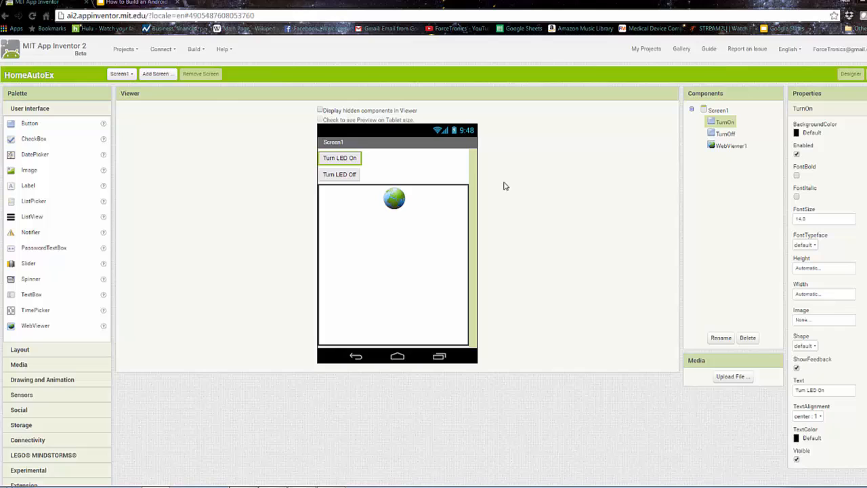
{"action": "left_click", "coordinate": [730, 145]}
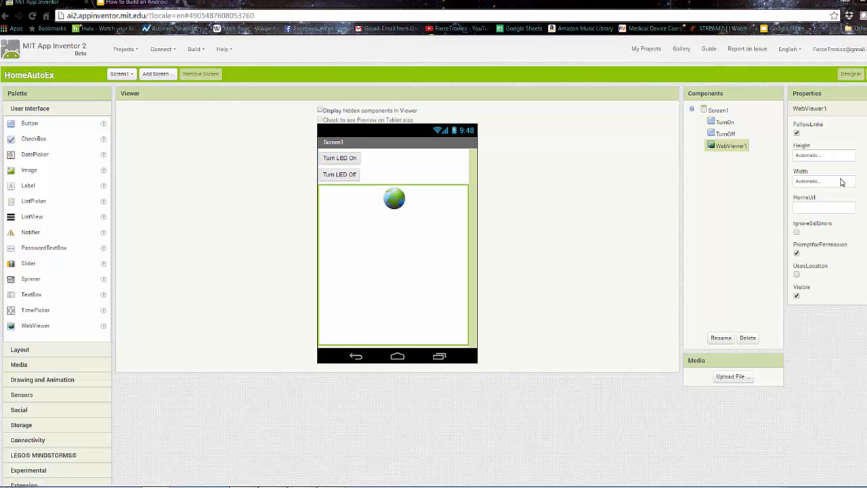
{"action": "mouse_move", "coordinate": [448, 190]}
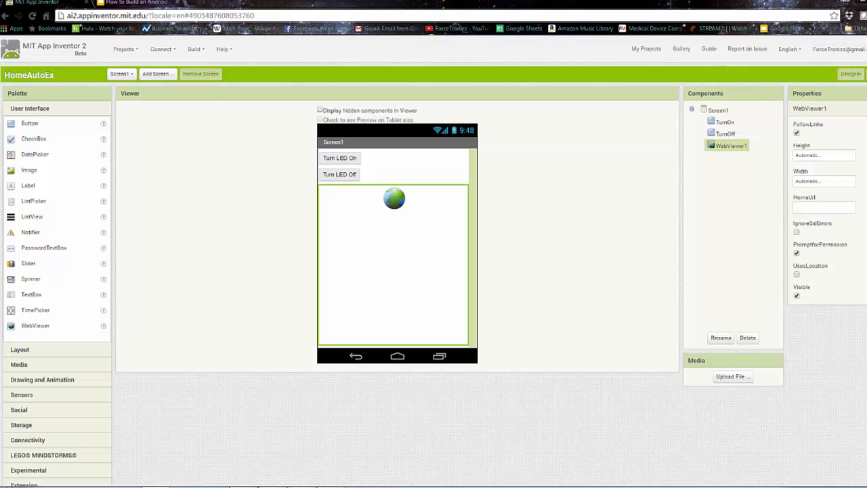
Switch to the Blocks editor and begin the TurnOn/TurnOff handlers loading the /H and /L URLs
{"action": "left_click", "coordinate": [850, 73]}
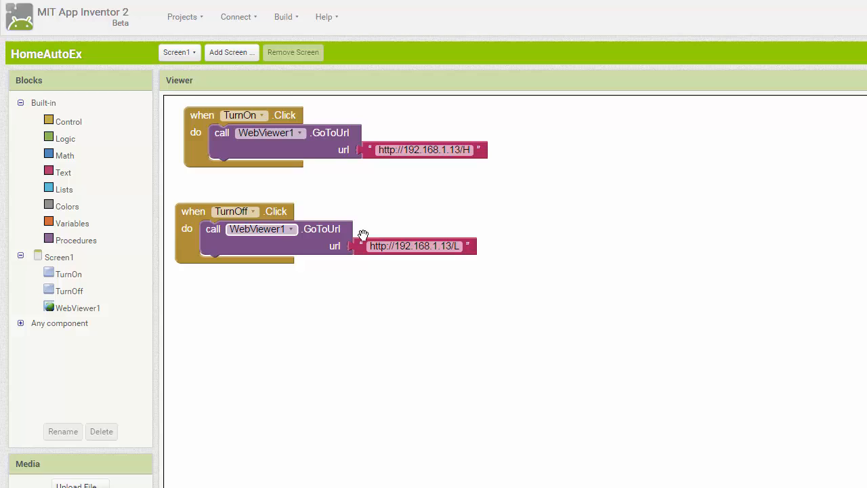
{"action": "mouse_move", "coordinate": [402, 180]}
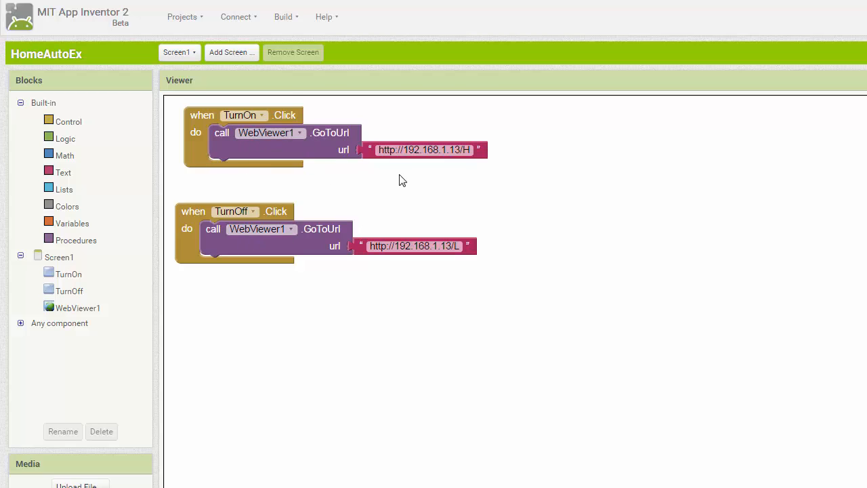
{"action": "mouse_move", "coordinate": [195, 128]}
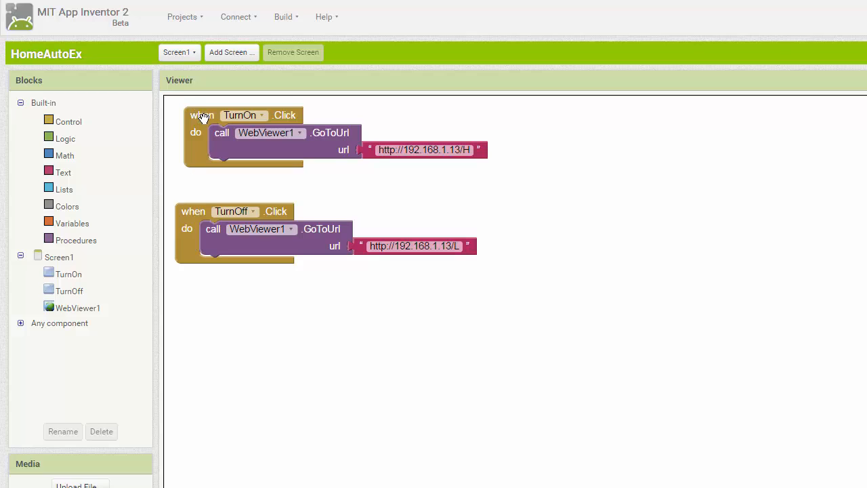
{"action": "mouse_move", "coordinate": [247, 110]}
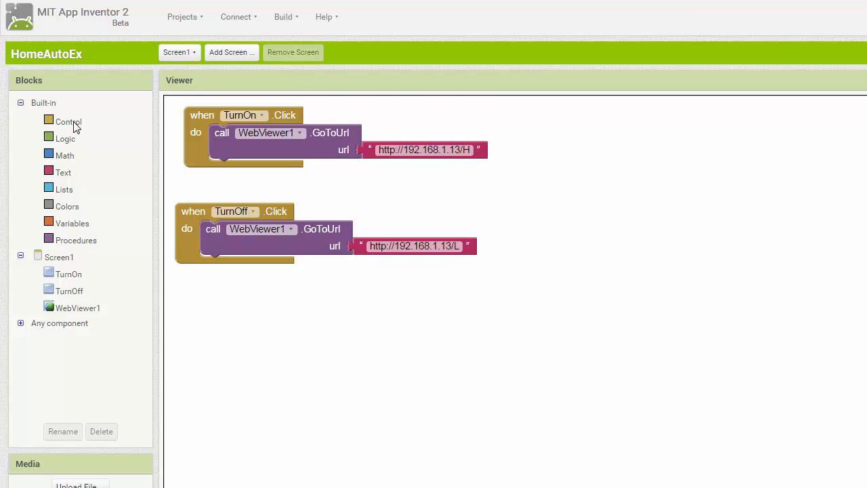
{"action": "left_click", "coordinate": [68, 122]}
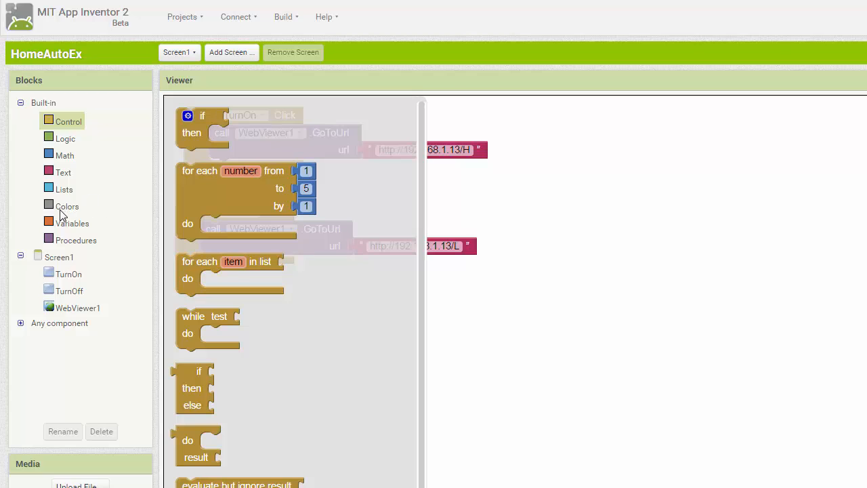
{"action": "left_click", "coordinate": [68, 273]}
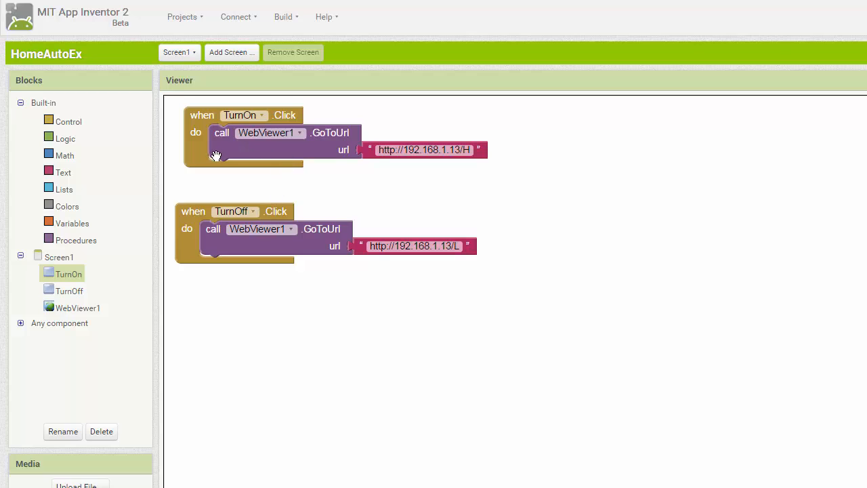
{"action": "mouse_move", "coordinate": [210, 151]}
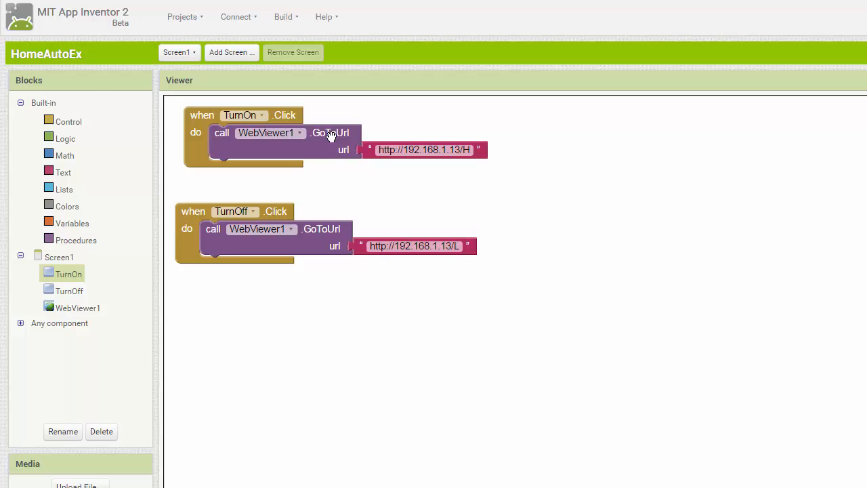
{"action": "mouse_move", "coordinate": [236, 166]}
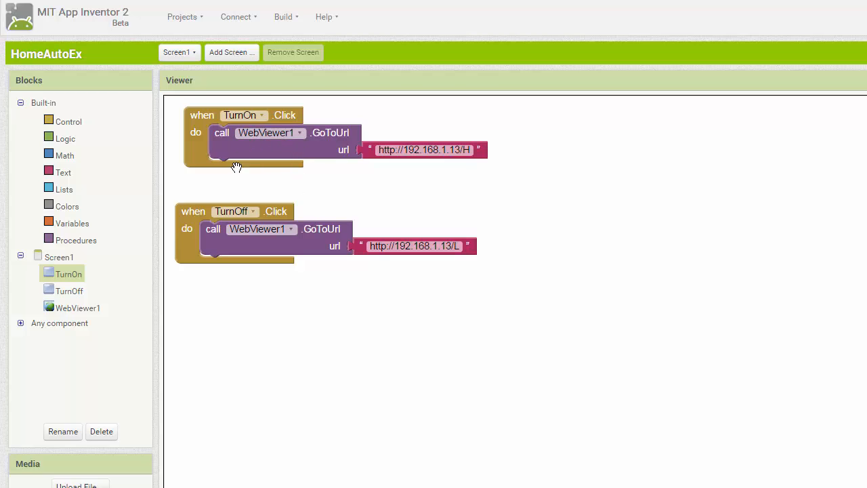
{"action": "mouse_move", "coordinate": [283, 144]}
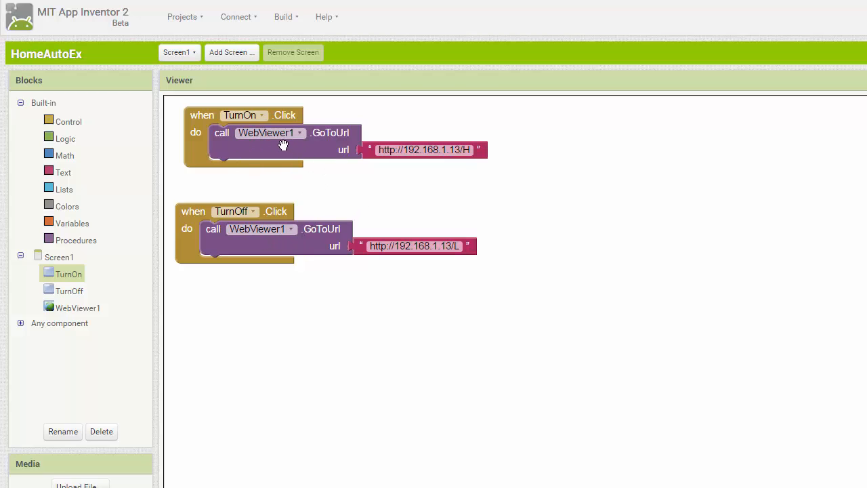
{"action": "left_click", "coordinate": [424, 149]}
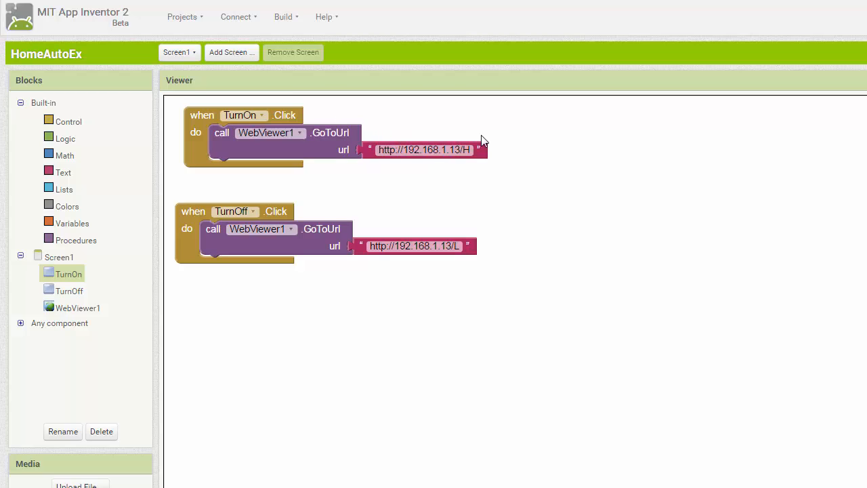
{"action": "mouse_move", "coordinate": [452, 145]}
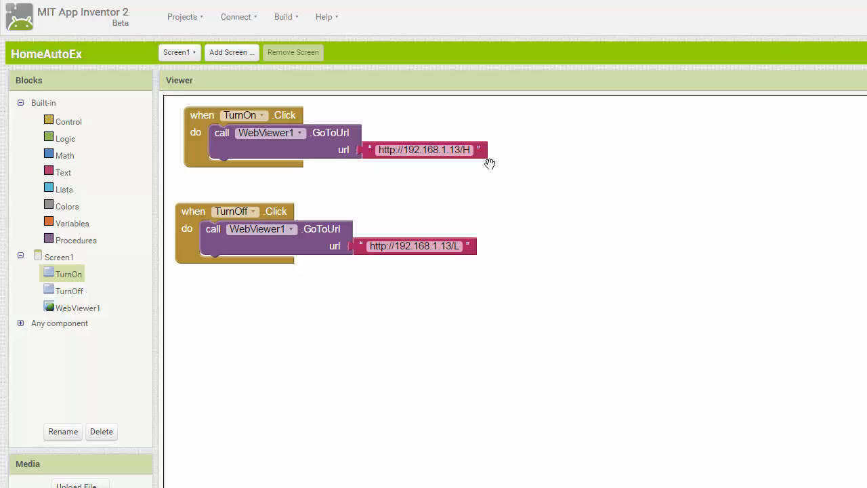
{"action": "mouse_move", "coordinate": [439, 143]}
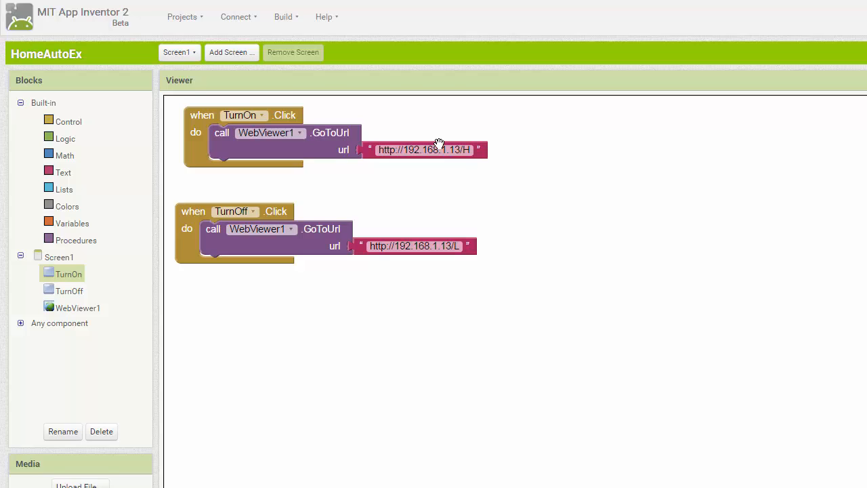
{"action": "mouse_move", "coordinate": [461, 172]}
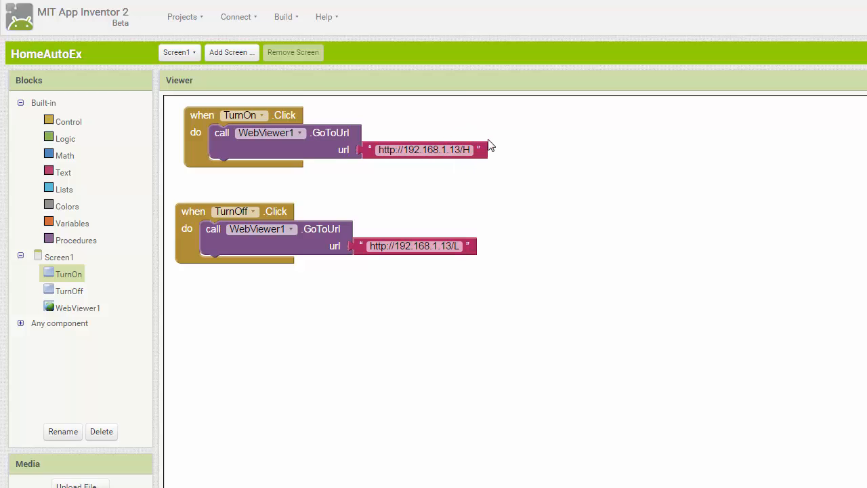
{"action": "mouse_move", "coordinate": [415, 139]}
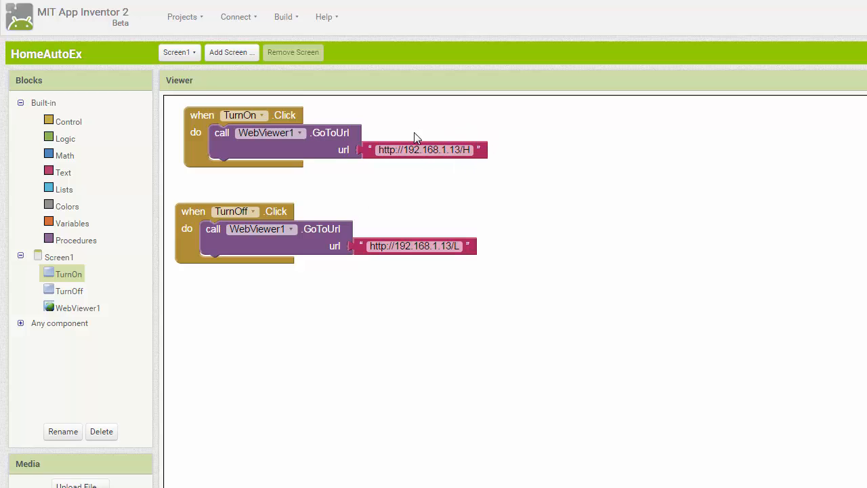
{"action": "mouse_move", "coordinate": [331, 148]}
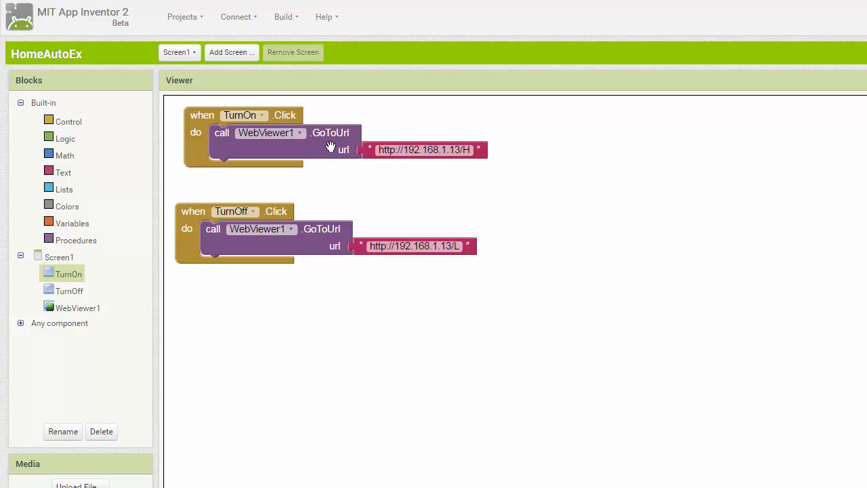
{"action": "mouse_move", "coordinate": [322, 158]}
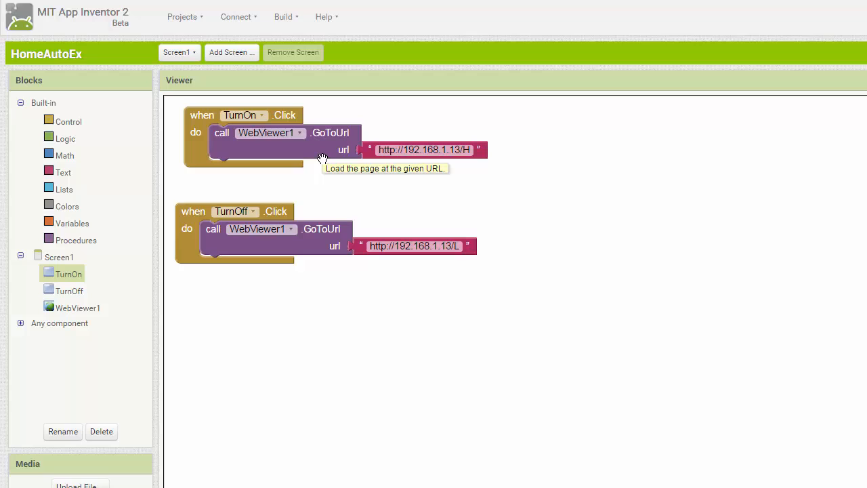
{"action": "mouse_move", "coordinate": [520, 190]}
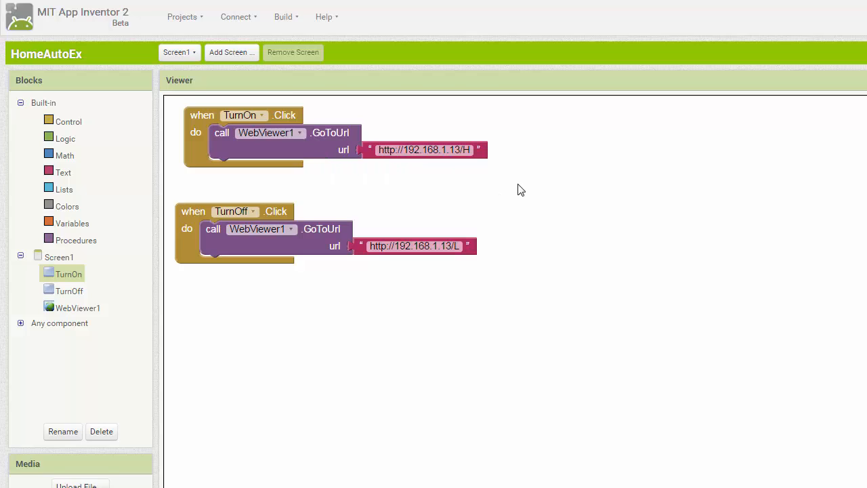
{"action": "mouse_move", "coordinate": [493, 201]}
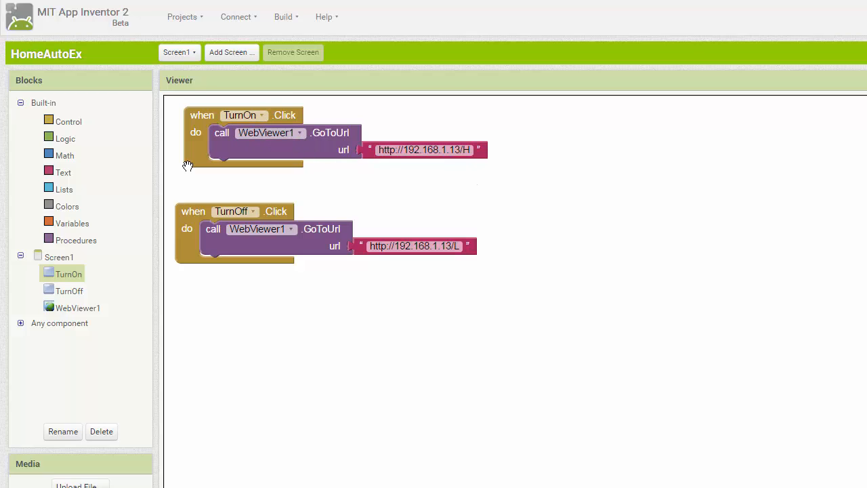
{"action": "mouse_move", "coordinate": [187, 166]}
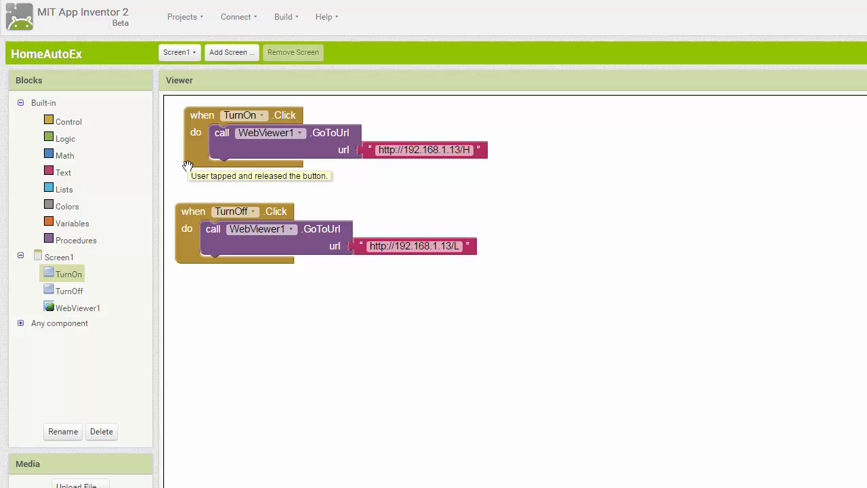
{"action": "mouse_move", "coordinate": [458, 206]}
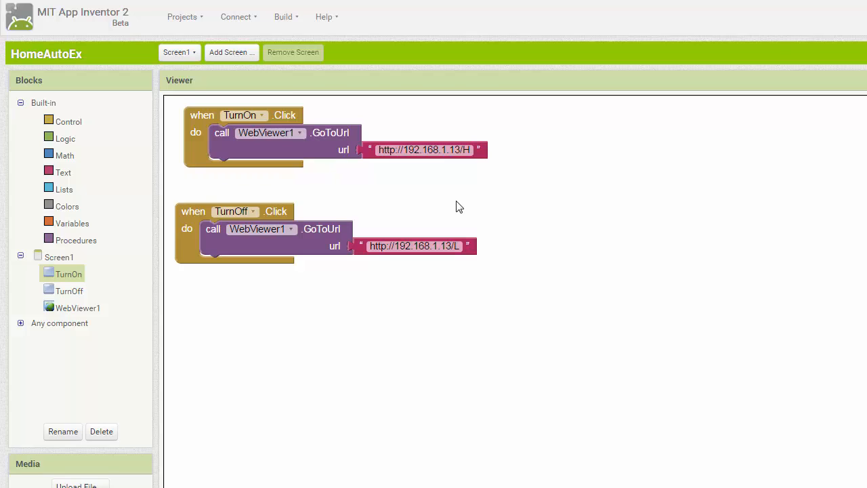
{"action": "mouse_move", "coordinate": [626, 215]}
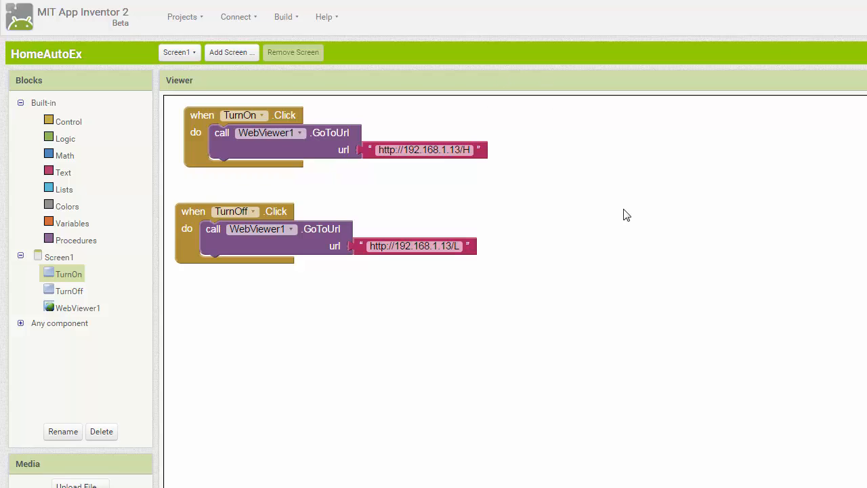
{"action": "mouse_move", "coordinate": [626, 174]}
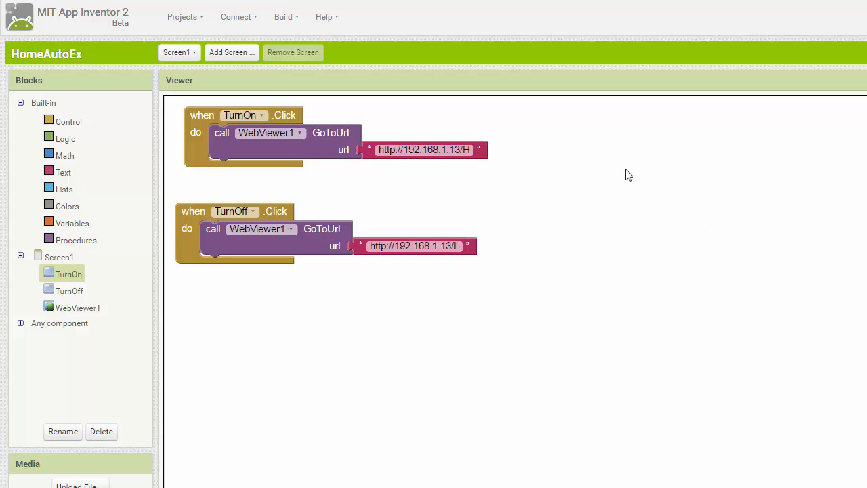
{"action": "mouse_move", "coordinate": [565, 188]}
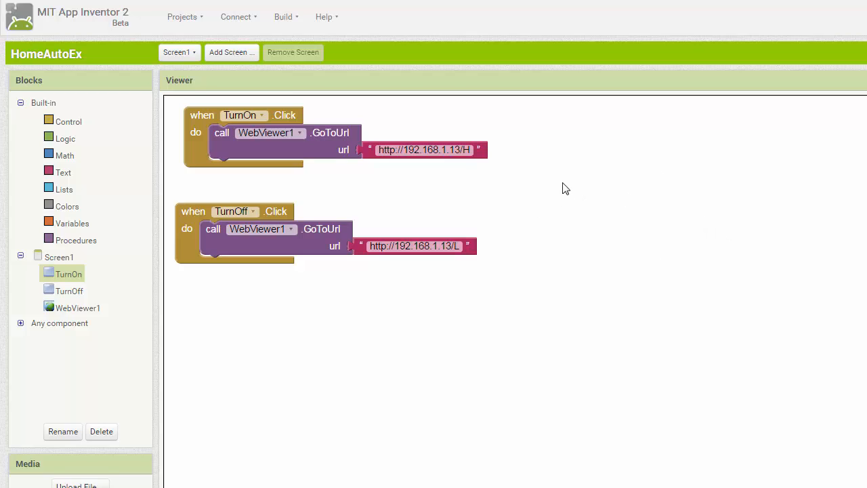
{"action": "mouse_move", "coordinate": [534, 205]}
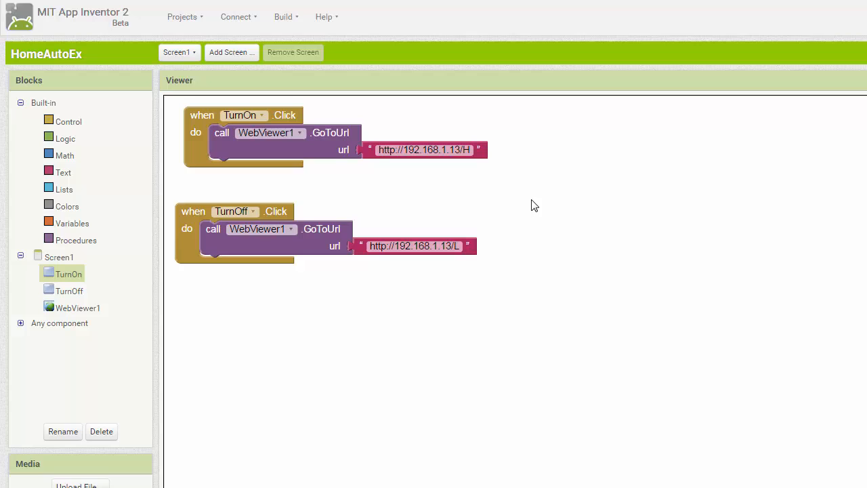
{"action": "mouse_move", "coordinate": [484, 183]}
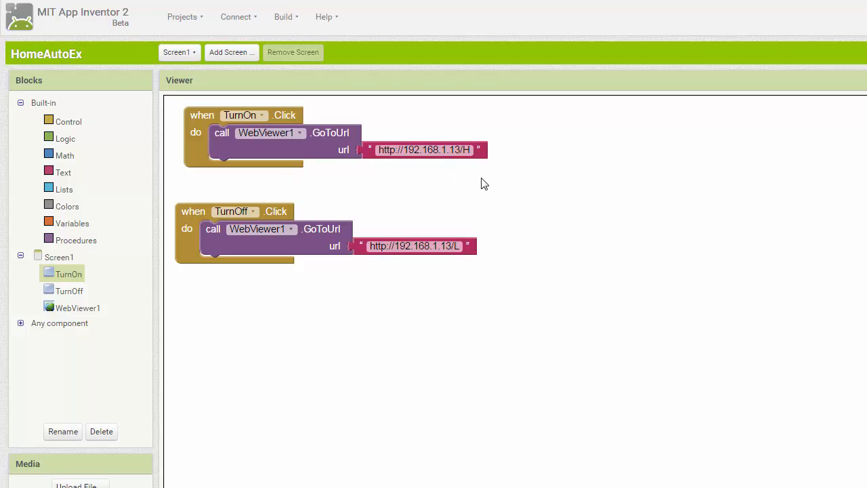
{"action": "mouse_move", "coordinate": [501, 188]}
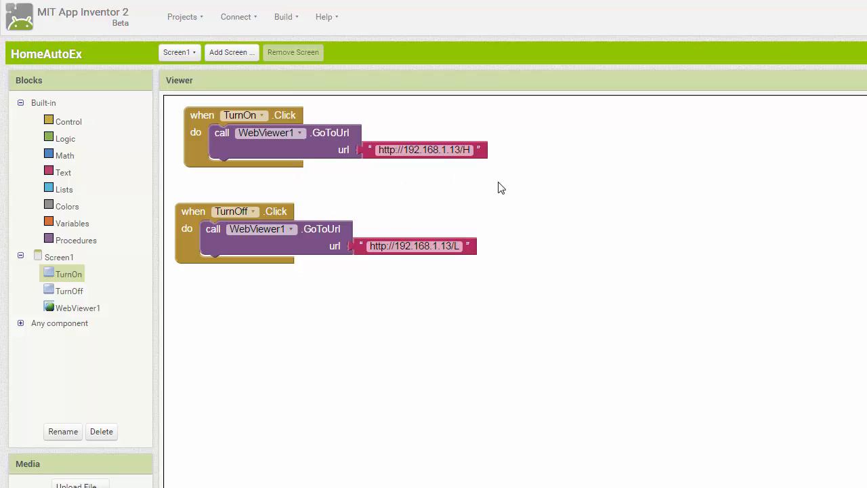
{"action": "mouse_move", "coordinate": [426, 183]}
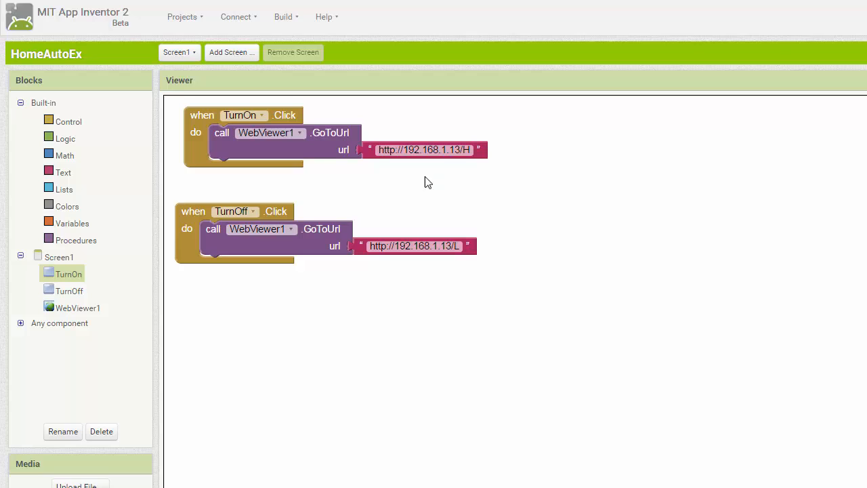
{"action": "mouse_move", "coordinate": [390, 54]}
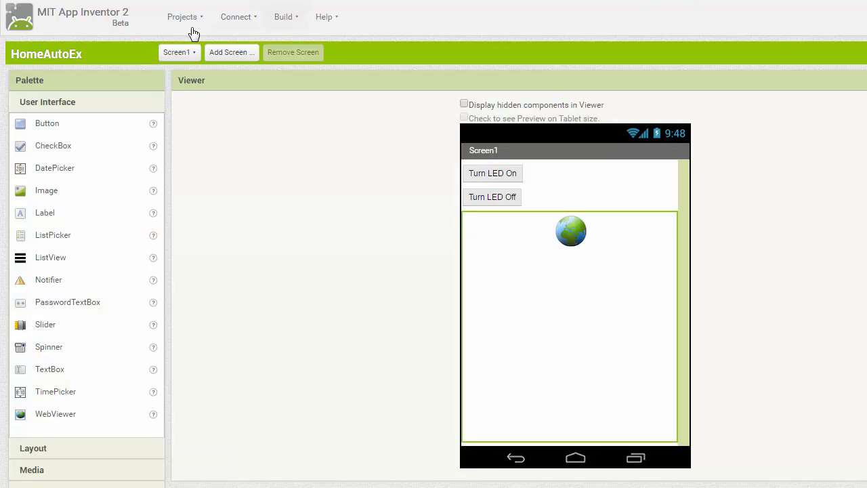
{"action": "mouse_move", "coordinate": [166, 167]}
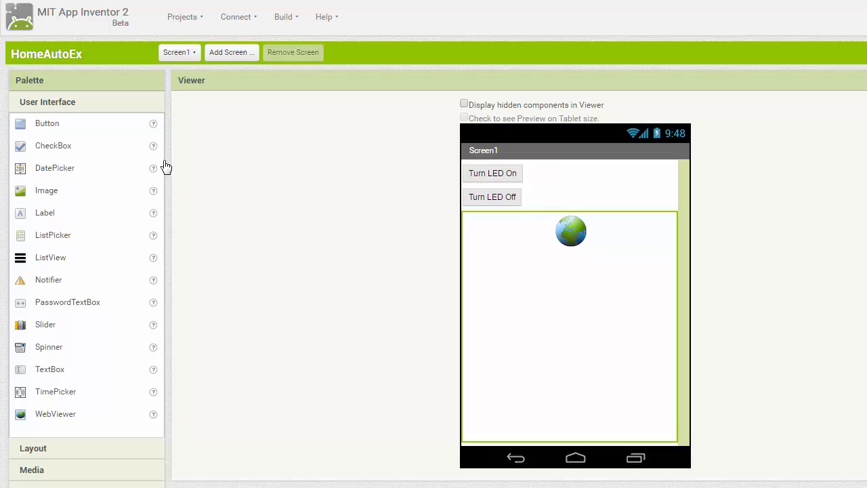
{"action": "mouse_move", "coordinate": [375, 202]}
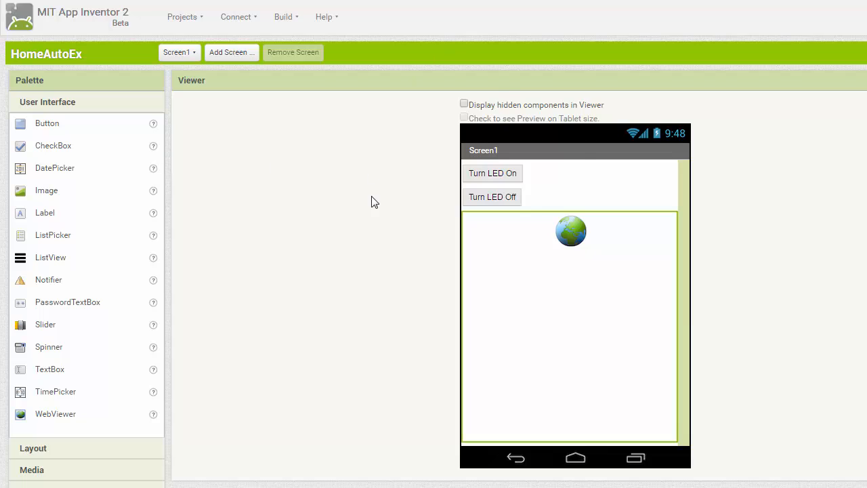
{"action": "mouse_move", "coordinate": [453, 222]}
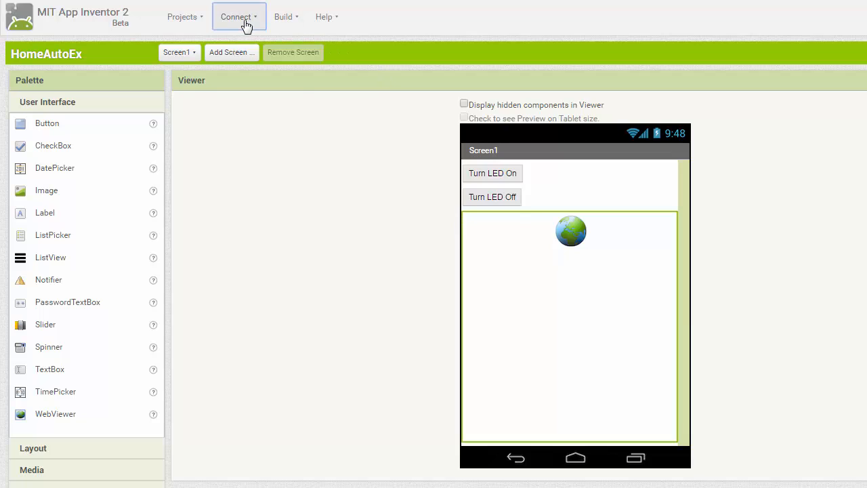
{"action": "left_click", "coordinate": [239, 16]}
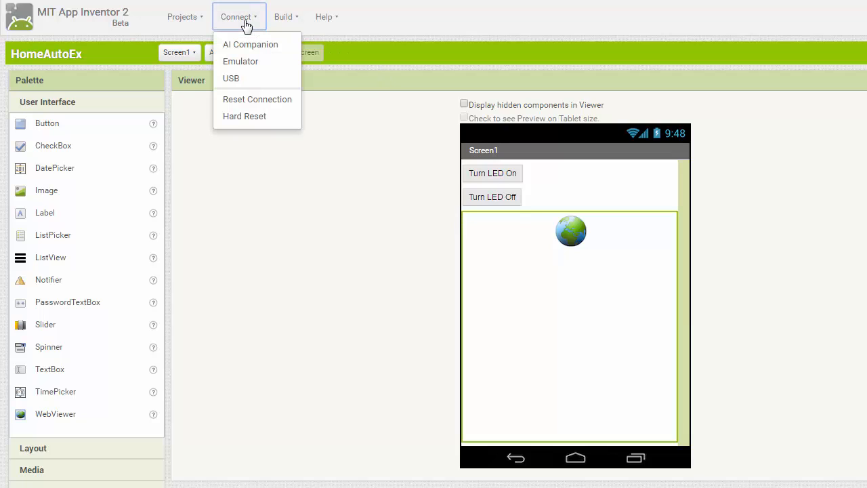
{"action": "mouse_move", "coordinate": [61, 15]}
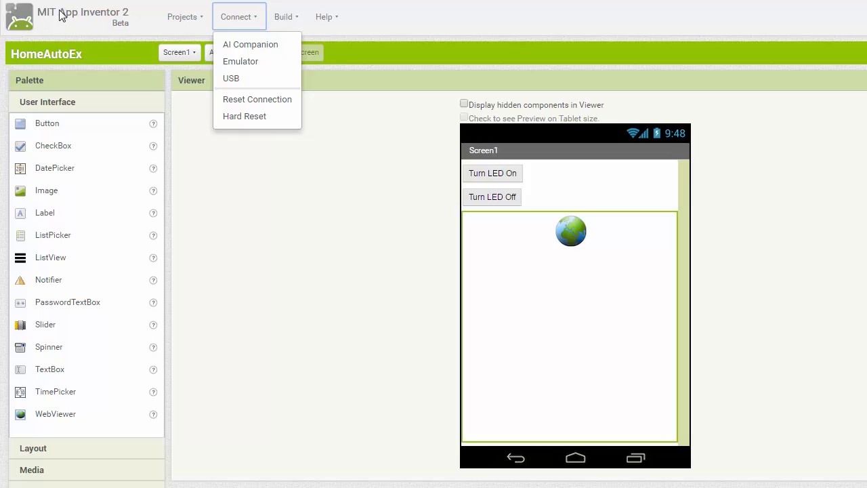
{"action": "mouse_move", "coordinate": [234, 32]}
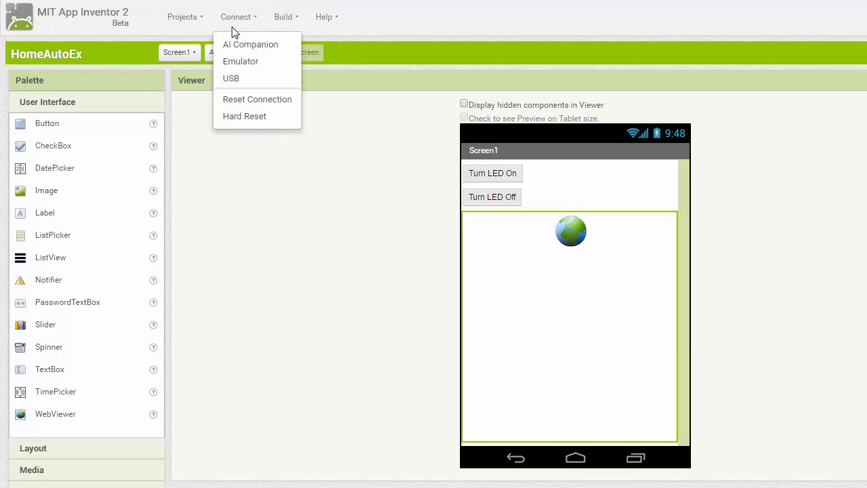
{"action": "mouse_move", "coordinate": [254, 44]}
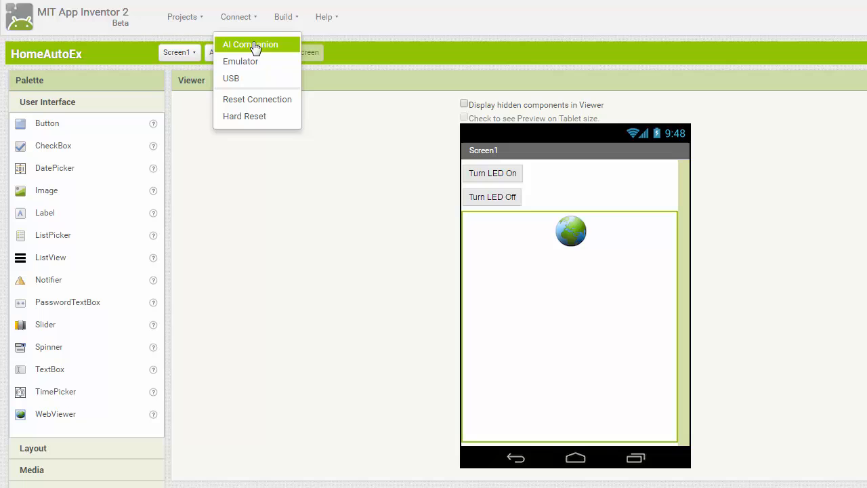
{"action": "left_click", "coordinate": [250, 44]}
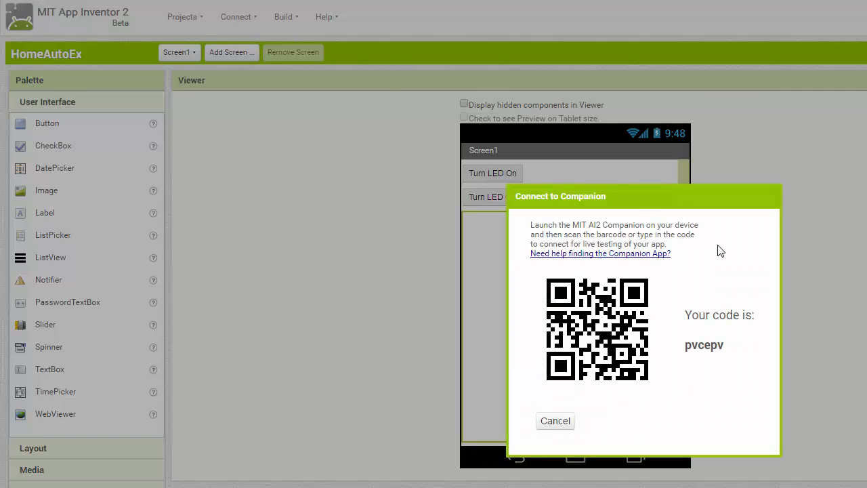
{"action": "mouse_move", "coordinate": [585, 250]}
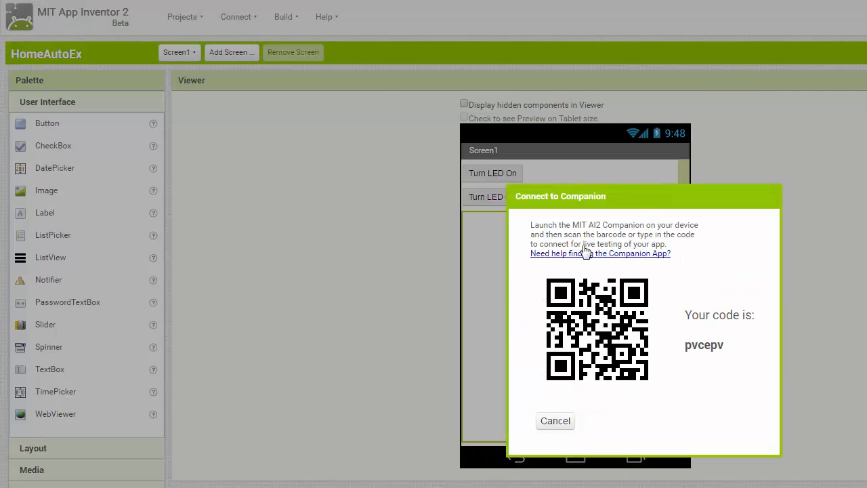
{"action": "mouse_move", "coordinate": [579, 237]}
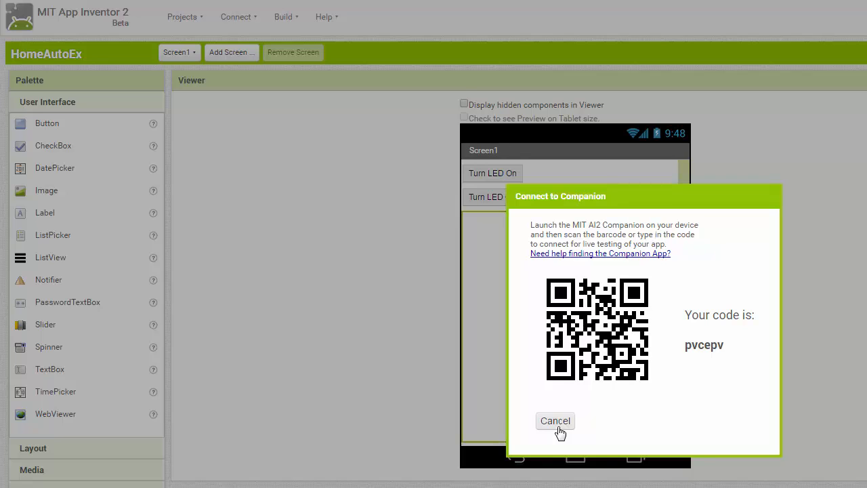
{"action": "left_click", "coordinate": [555, 420]}
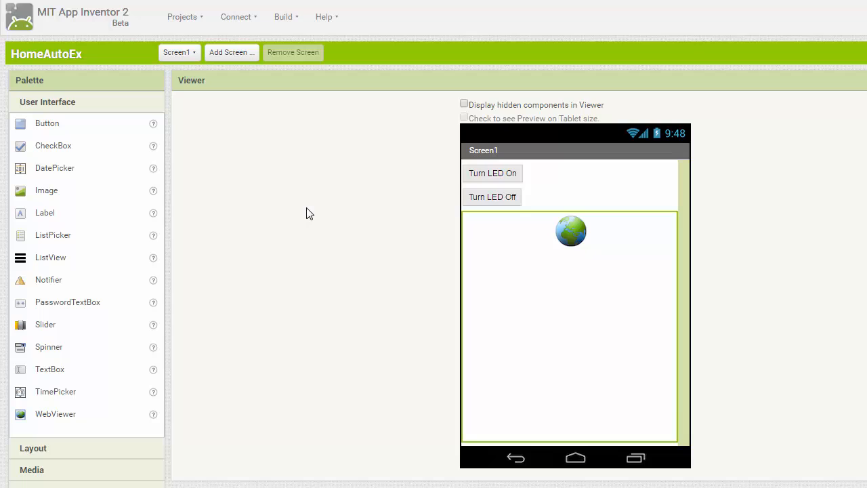
{"action": "mouse_move", "coordinate": [459, 292]}
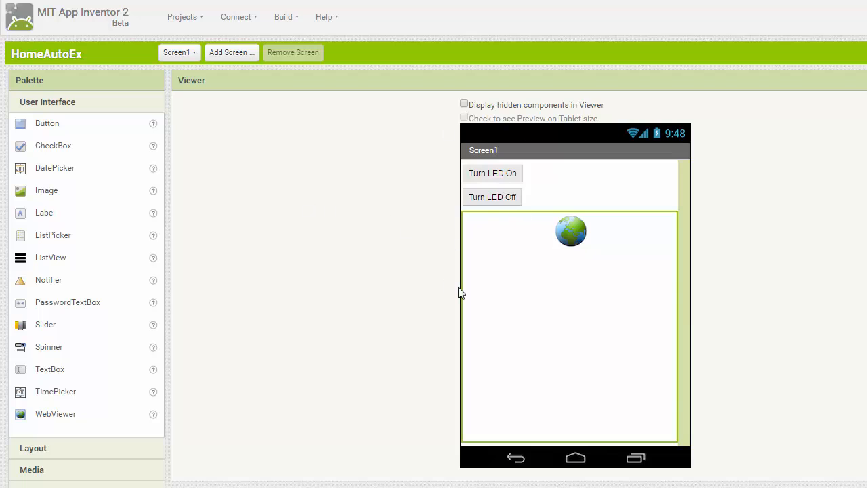
{"action": "mouse_move", "coordinate": [633, 274]}
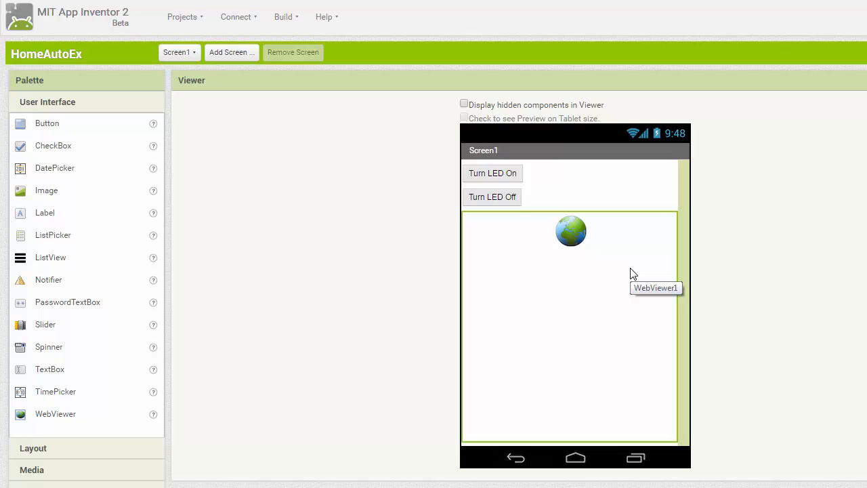
{"action": "mouse_move", "coordinate": [412, 317]}
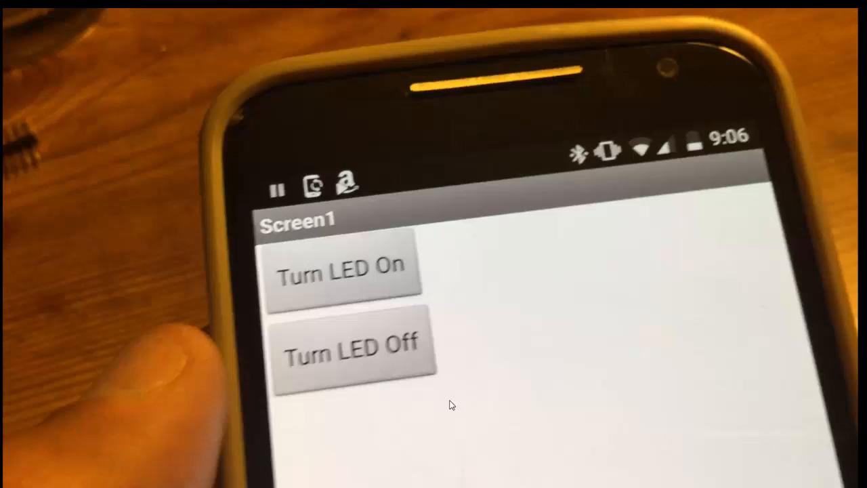
{"action": "mouse_move", "coordinate": [308, 276]}
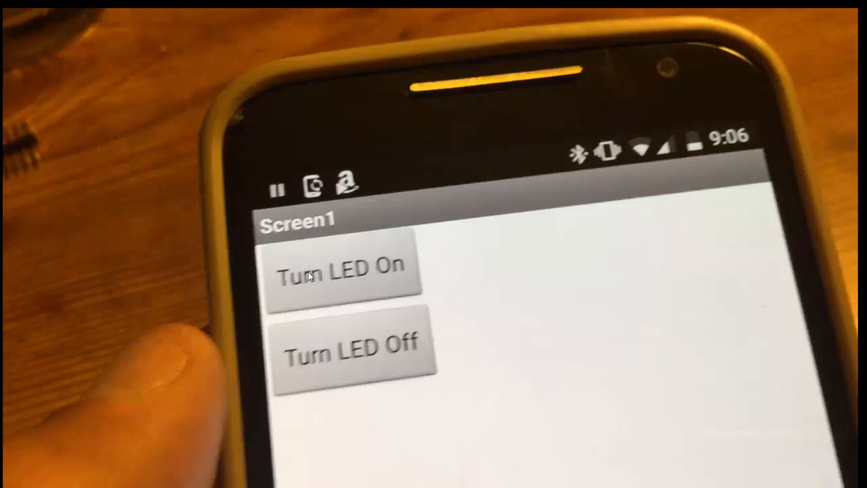
{"action": "mouse_move", "coordinate": [375, 348]}
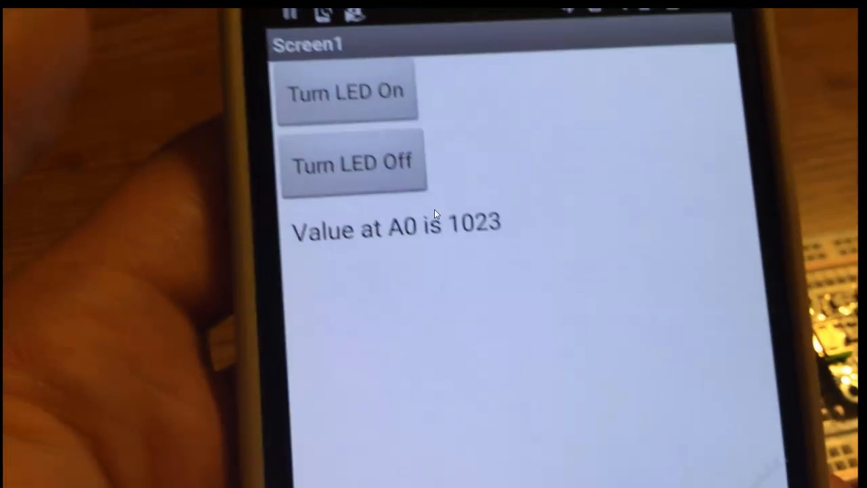
{"action": "mouse_move", "coordinate": [428, 208]}
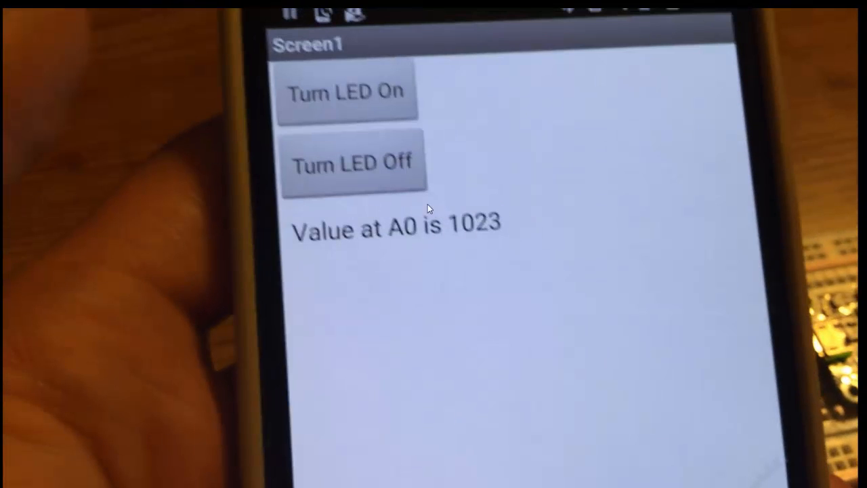
{"action": "mouse_move", "coordinate": [531, 268]}
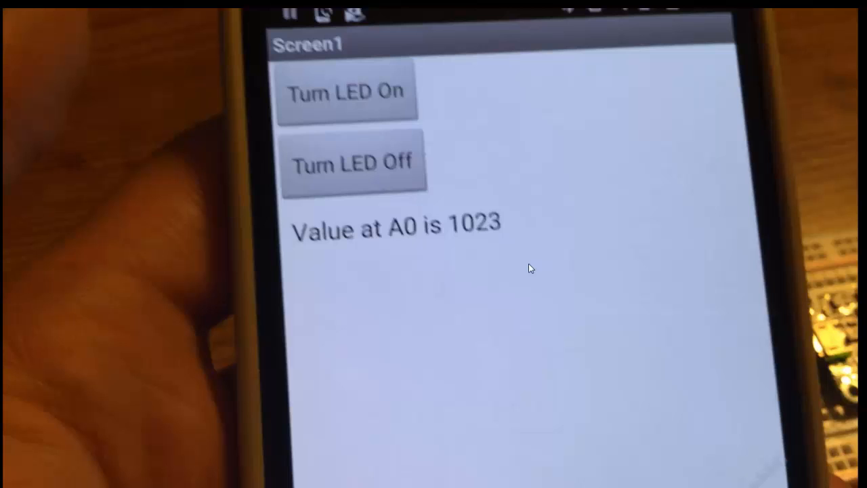
{"action": "mouse_move", "coordinate": [458, 192]}
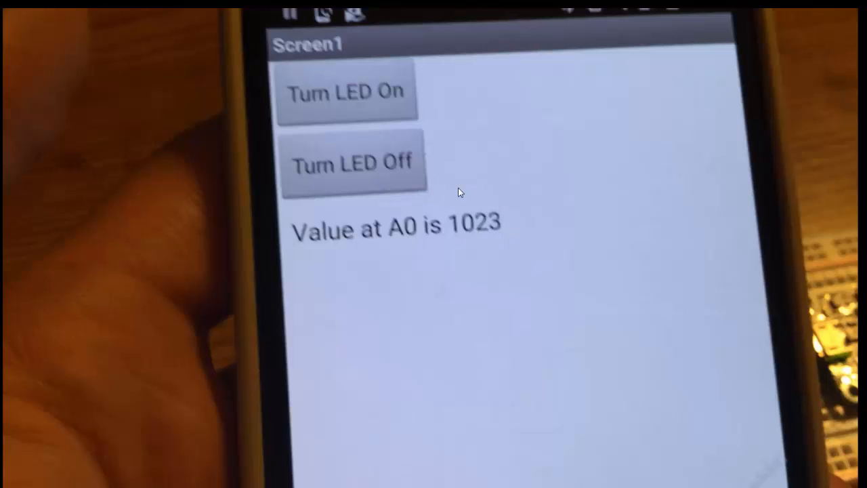
{"action": "mouse_move", "coordinate": [491, 227]}
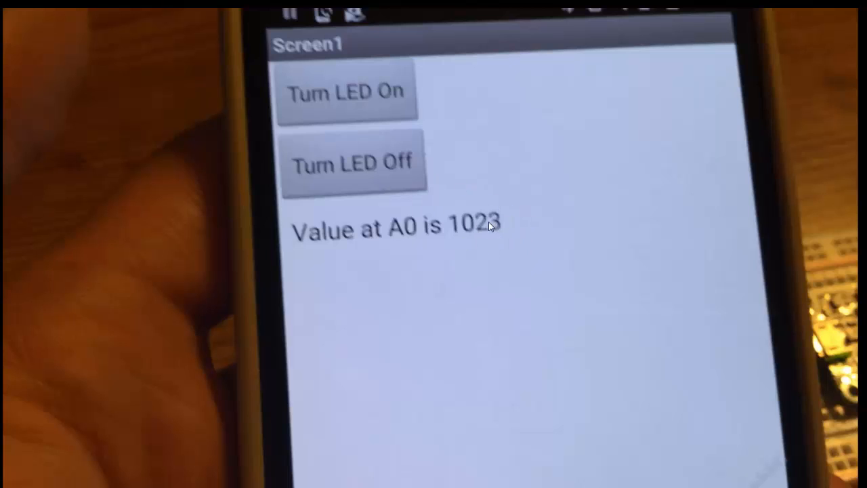